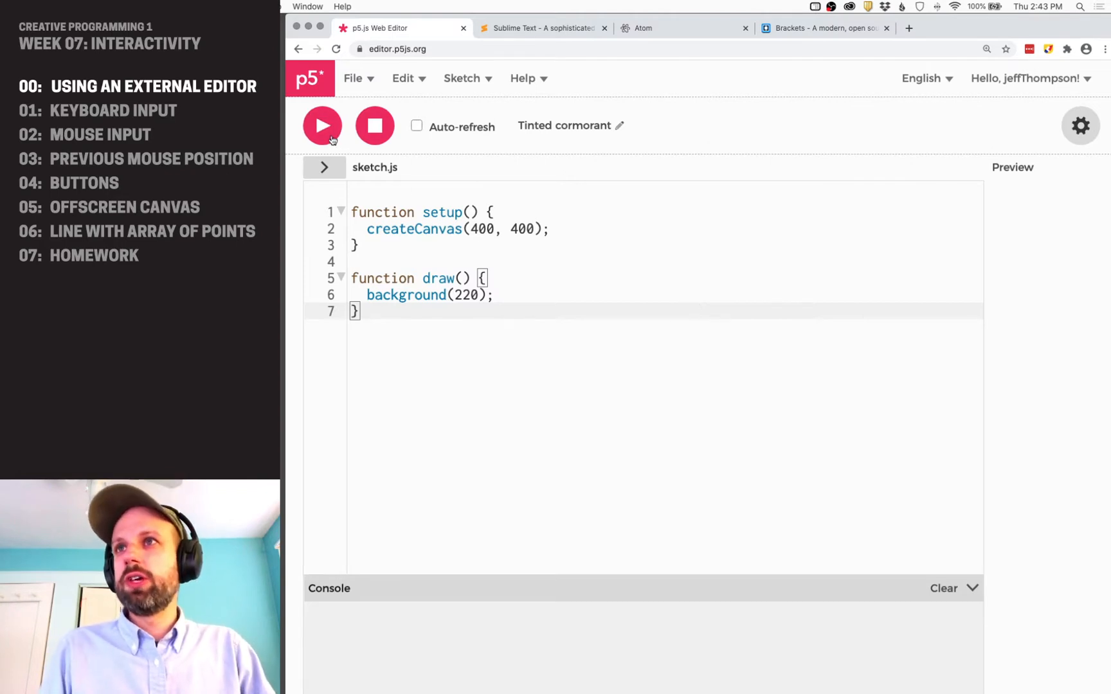
Run the default 400×400 grey sketch, widen the Preview pane, then stop it.
click(322, 125)
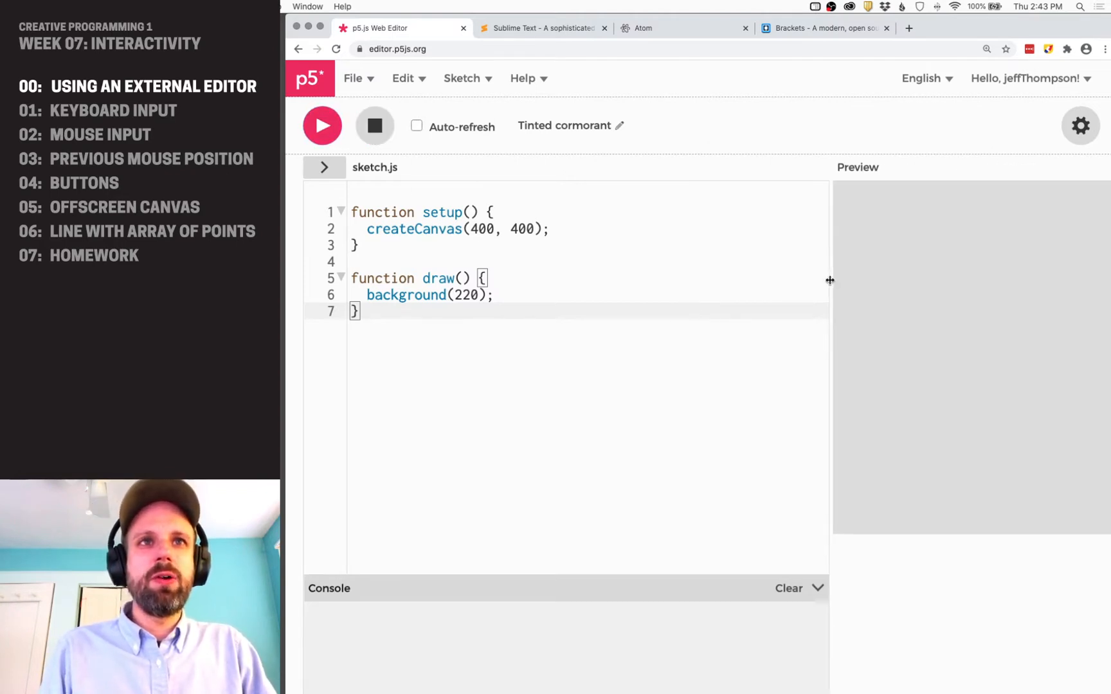
drag(829, 283, 740, 284)
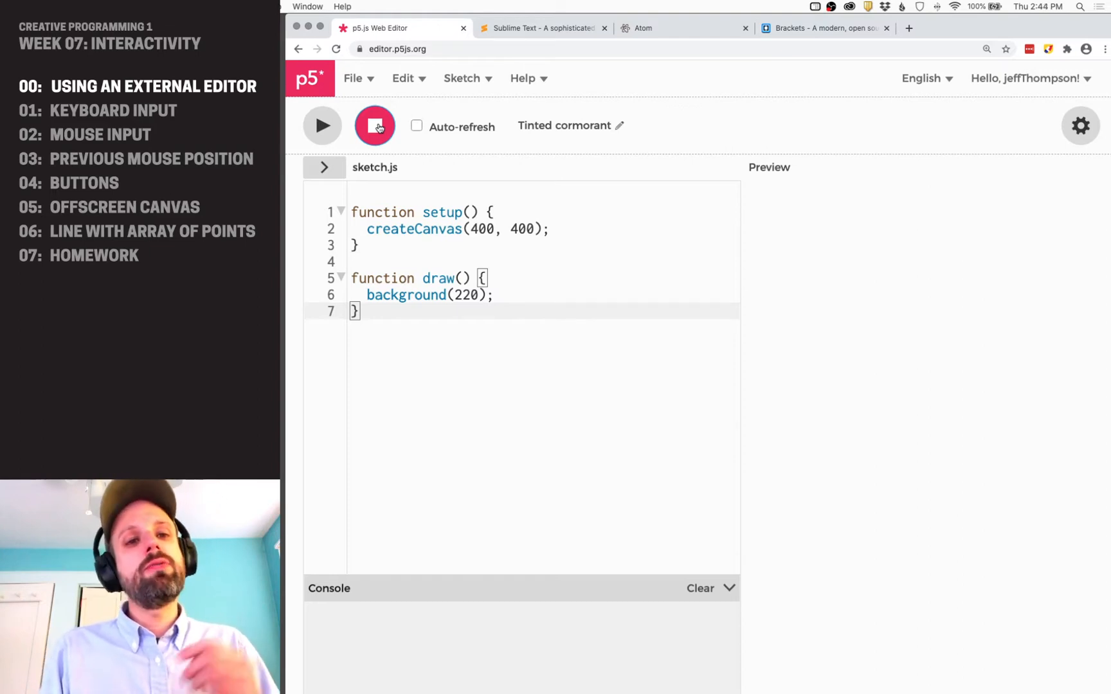
click(375, 126)
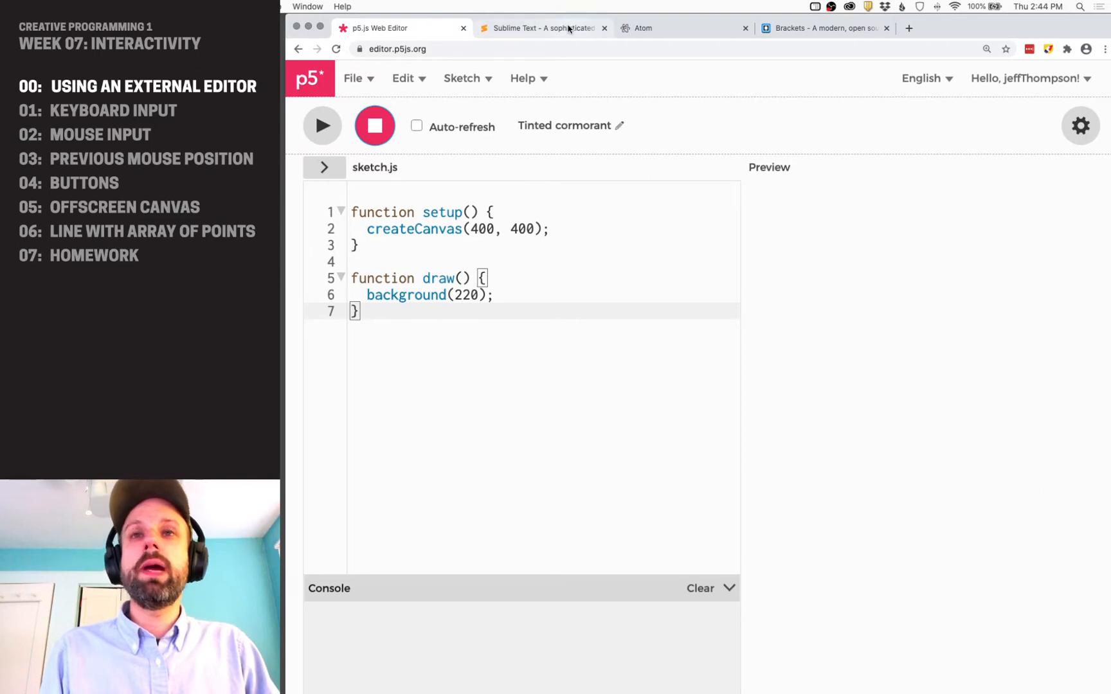
Browse the Sublime Text website demo, check the Brackets site, then return to Sublime Text.
click(542, 28)
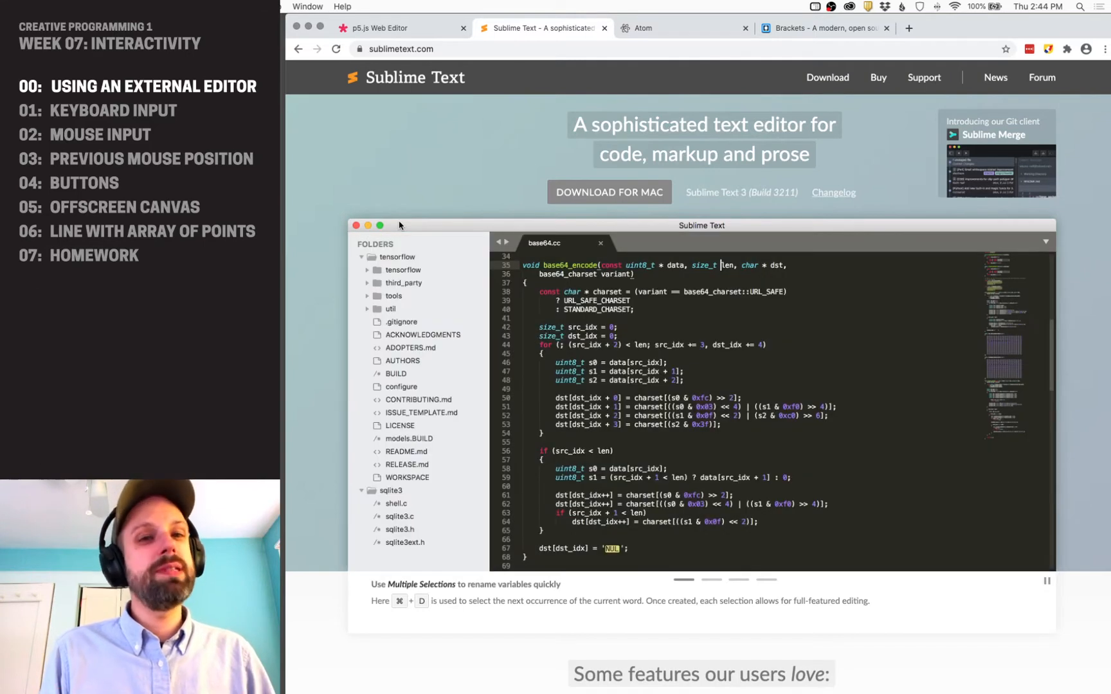
text(length)
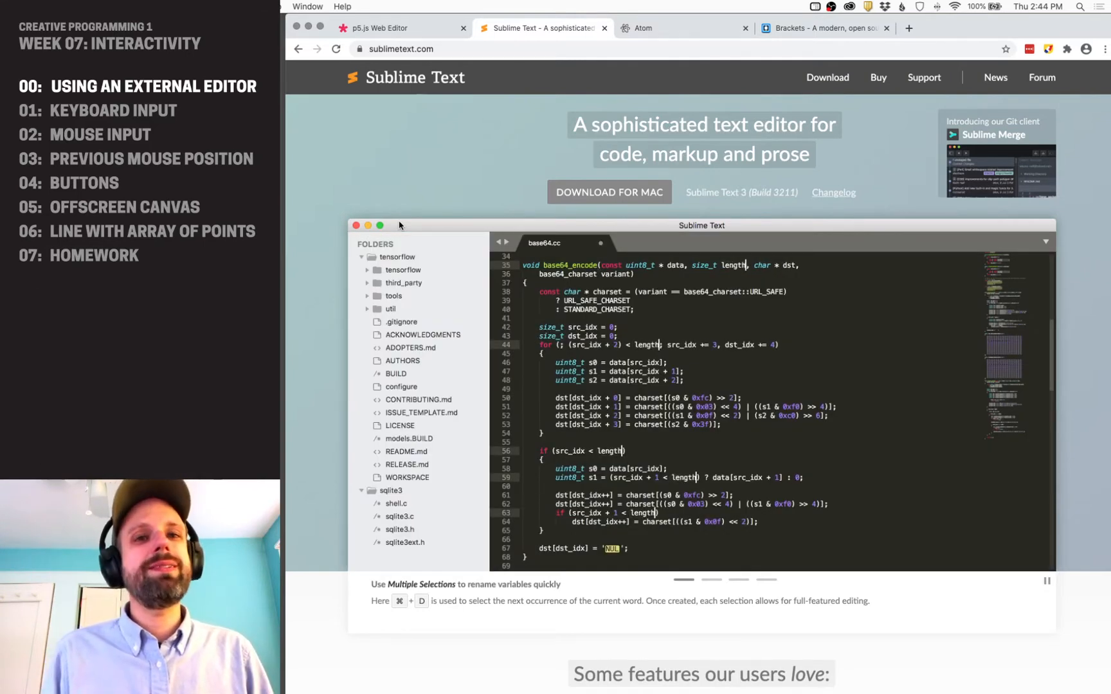
text(len)
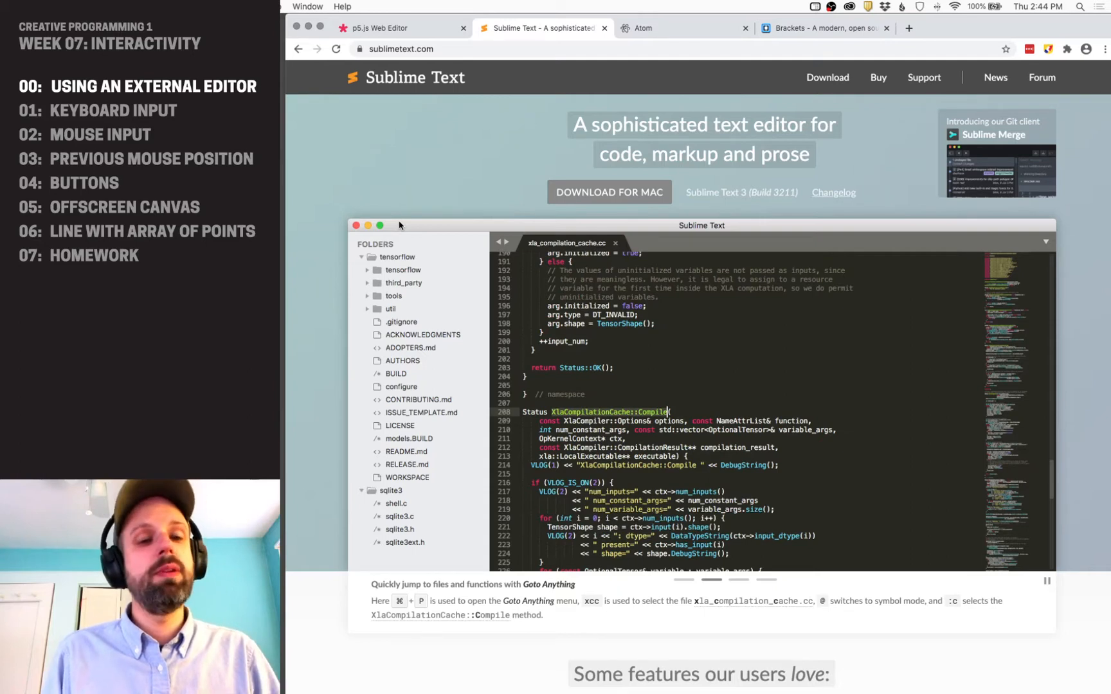
click(643, 28)
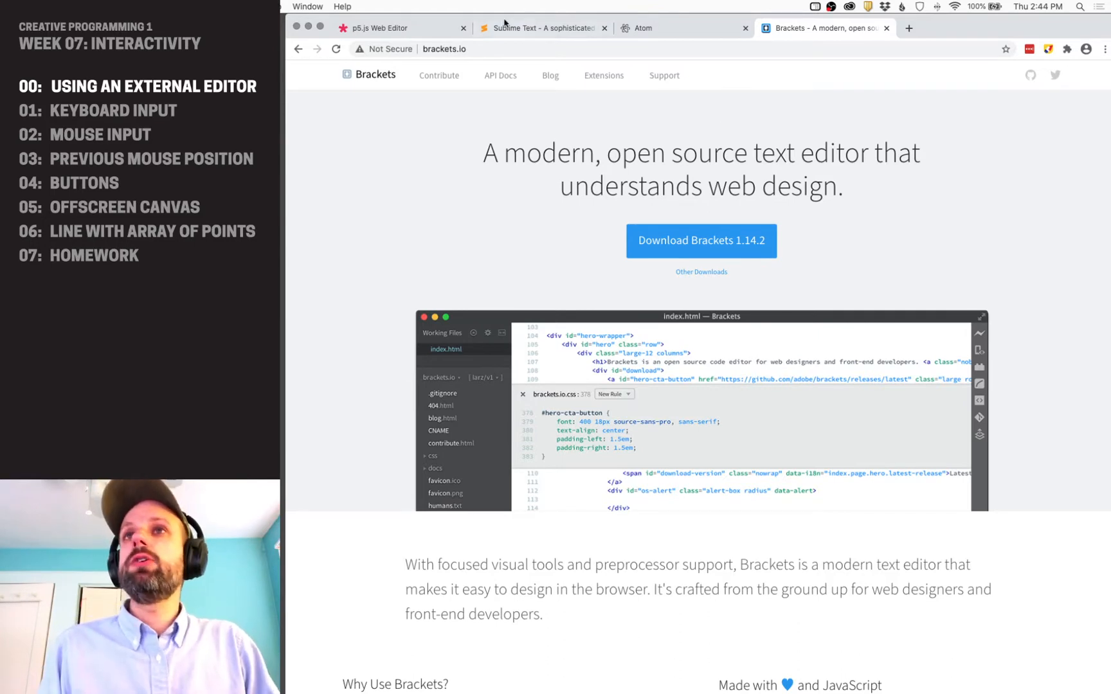
click(541, 28)
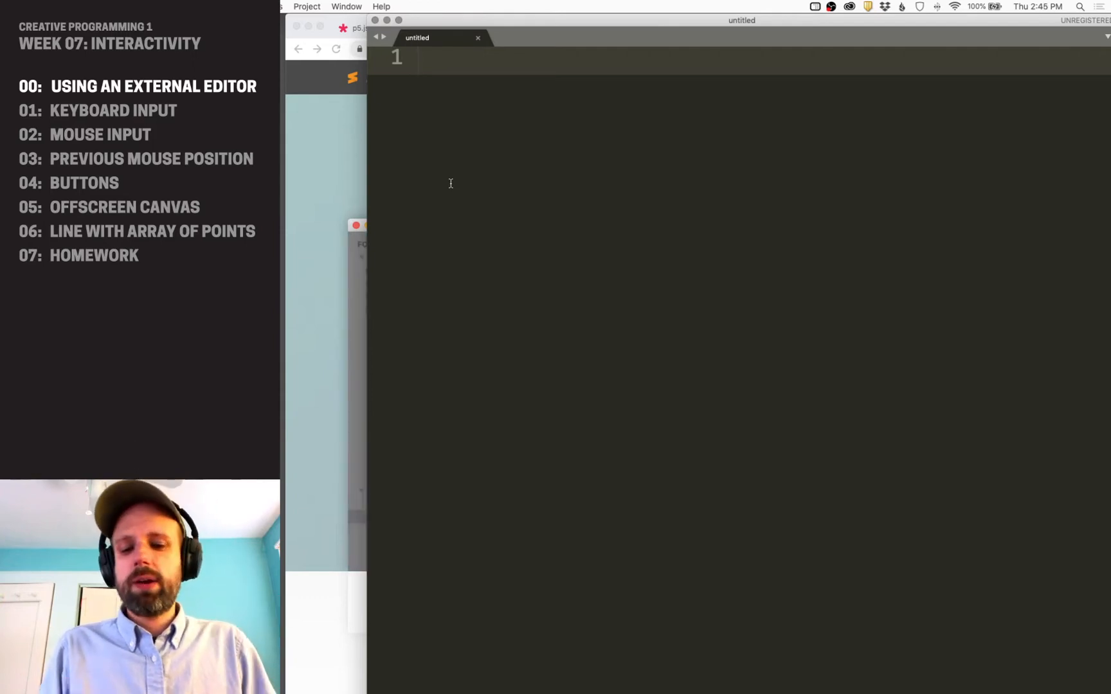
Type test text into an untitled Sublime Text file, then return to the p5.js sketch.
text(;akjsdfl;kajsdf)
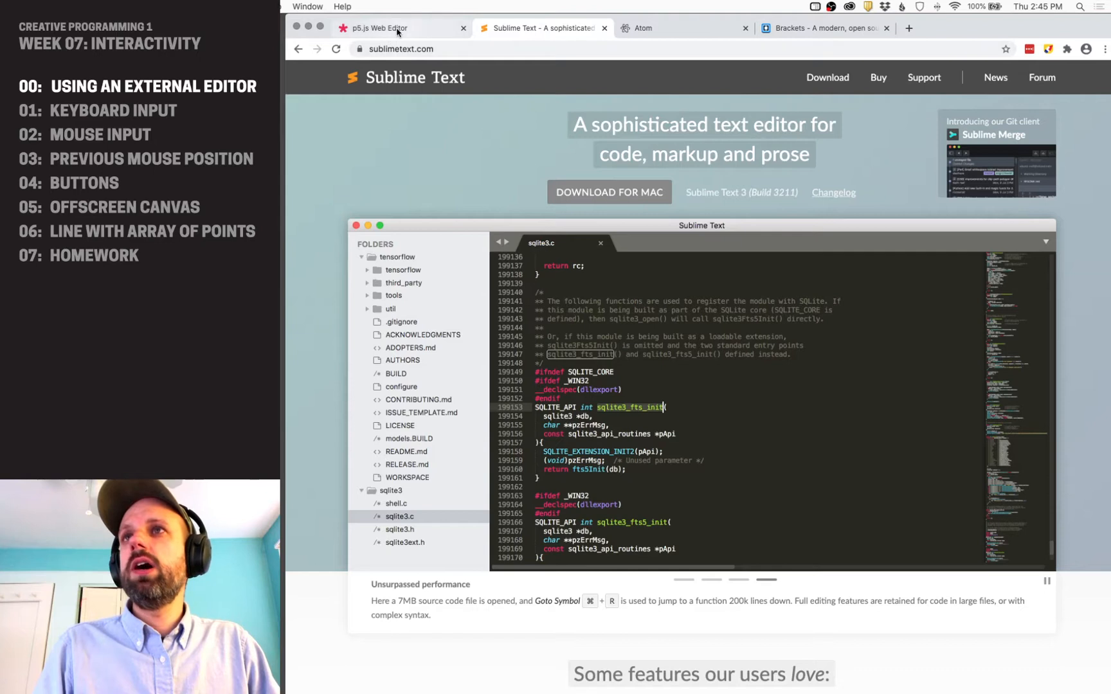
click(376, 28)
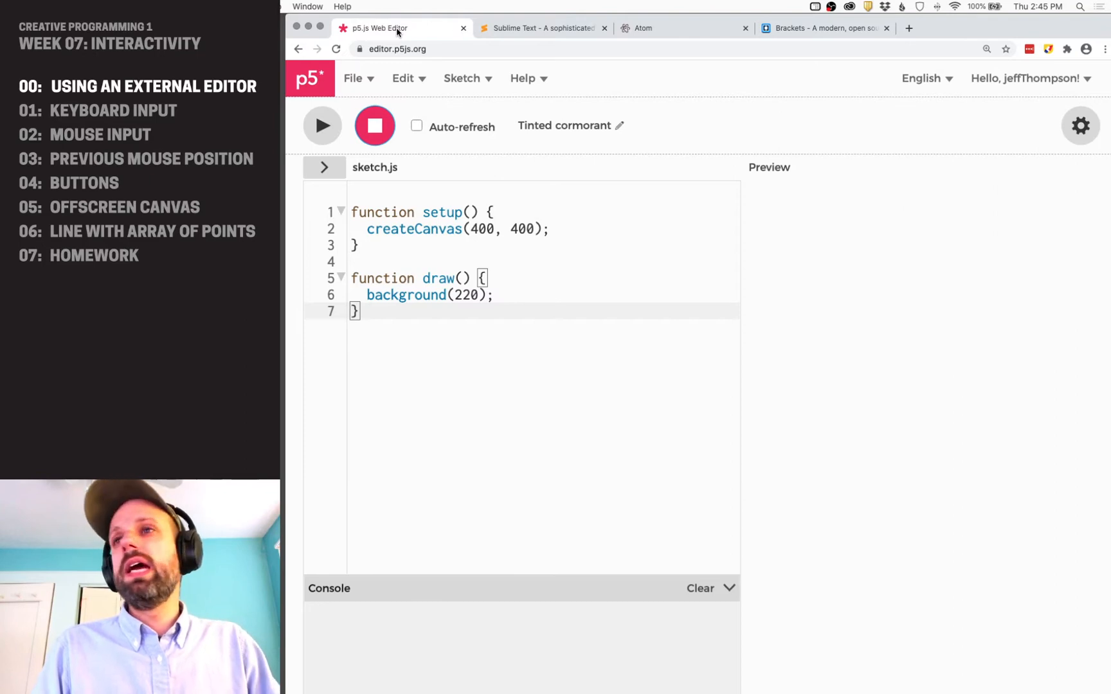
Expand the sketch file list and copy the setup/draw code into a new Sublime file.
click(324, 167)
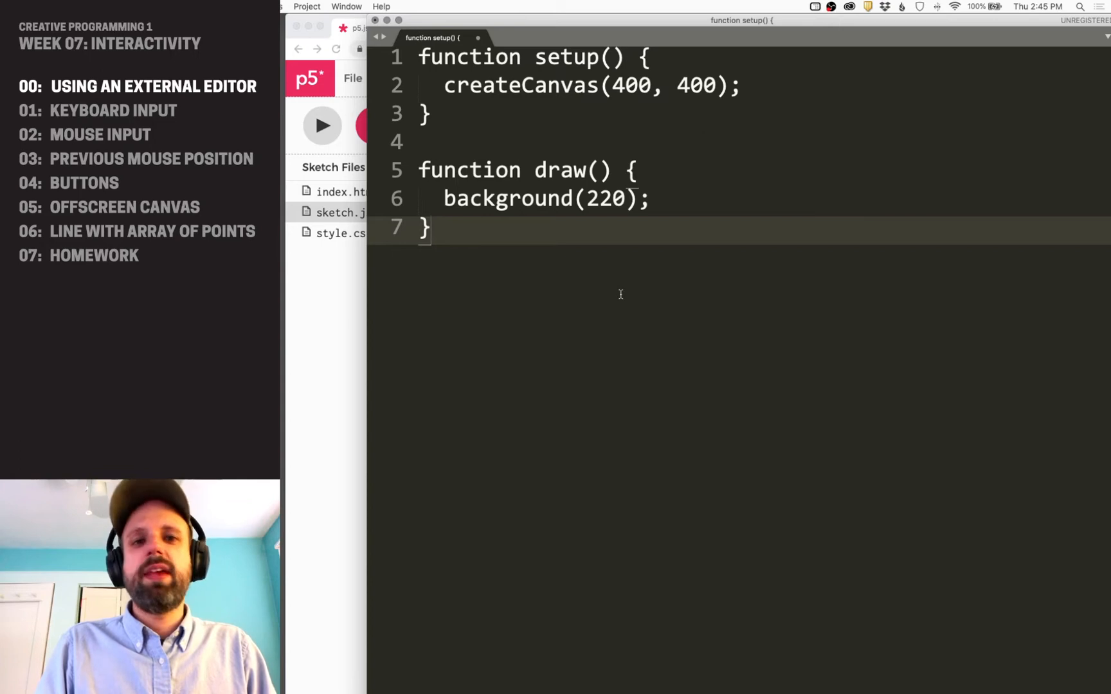
Start saving the sketch code and navigate to CreativeProgramming1 > Week07_Interactivity > Code.
key(cmd+s)
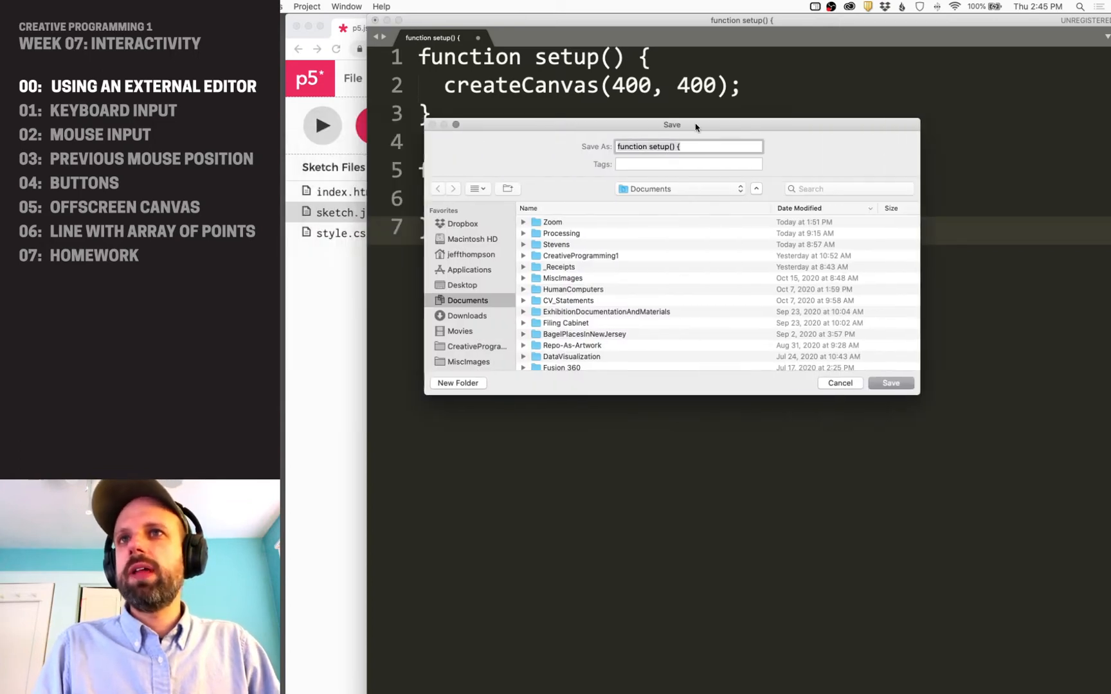
click(476, 346)
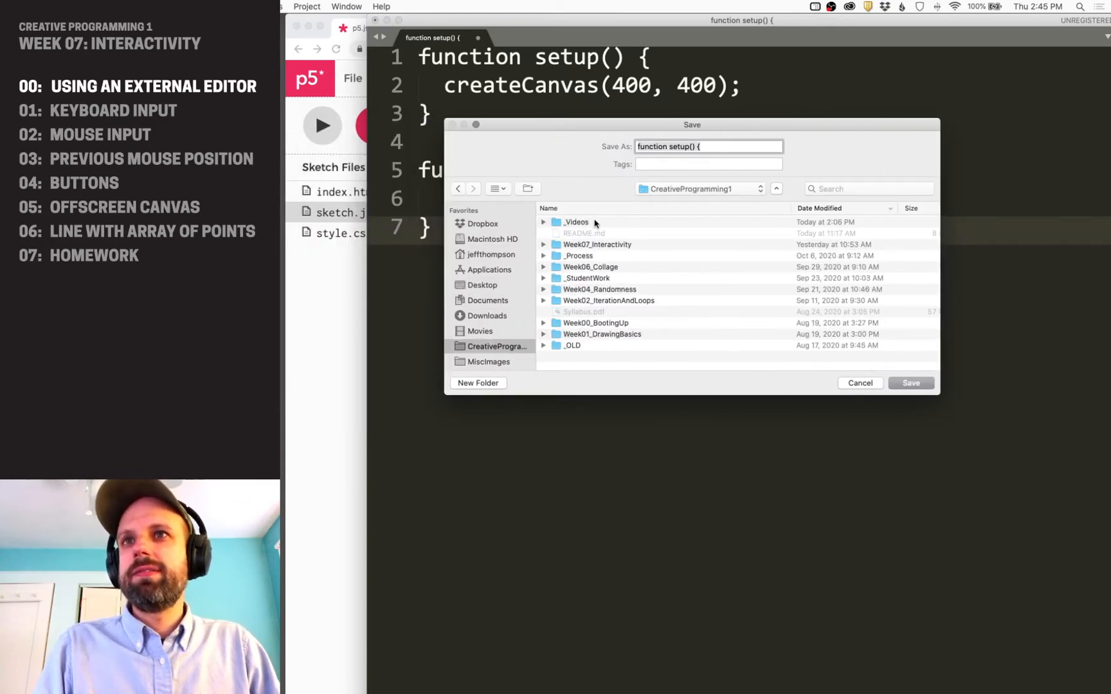
double_click(597, 245)
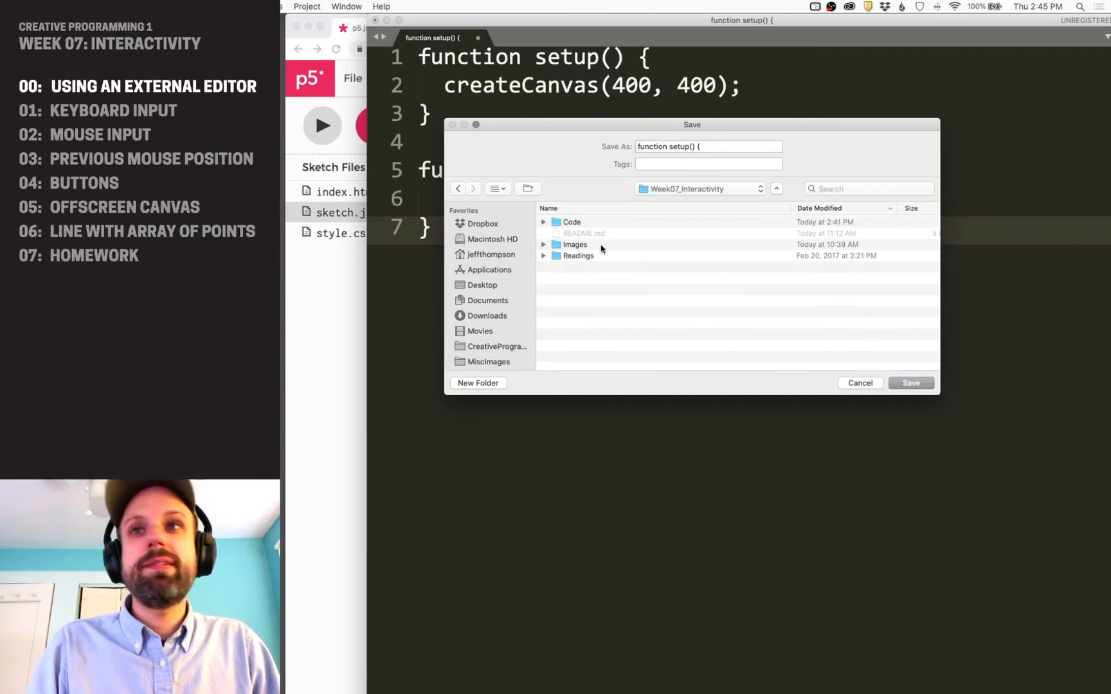
double_click(571, 222)
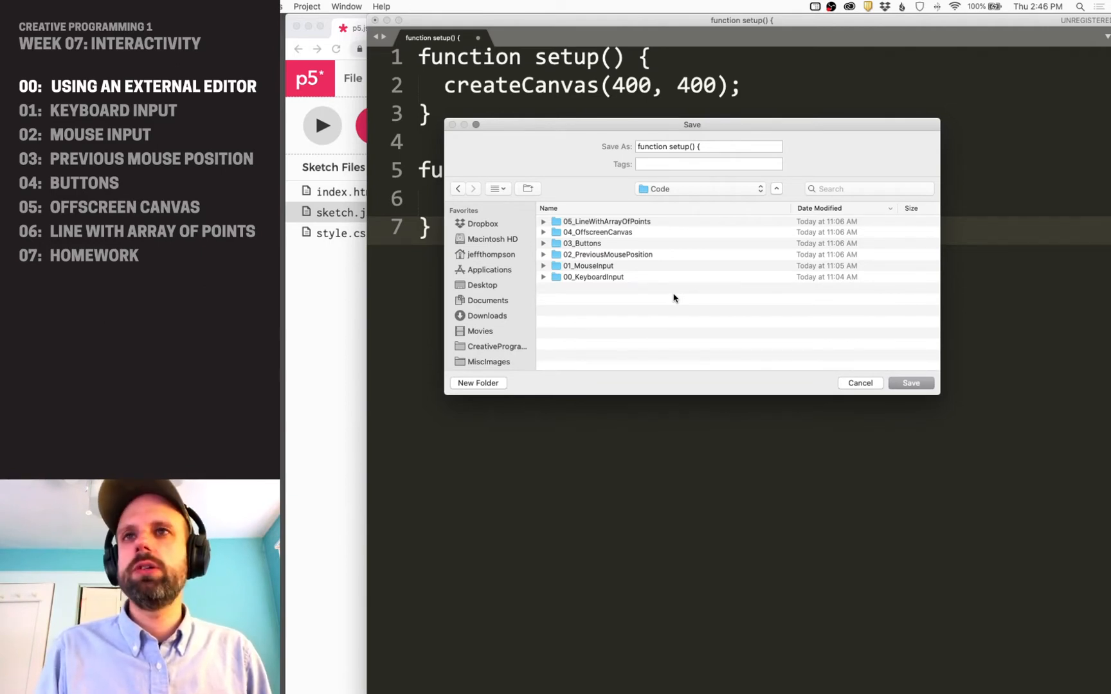
Create a TestCode folder and save the sketch file into it.
click(477, 383)
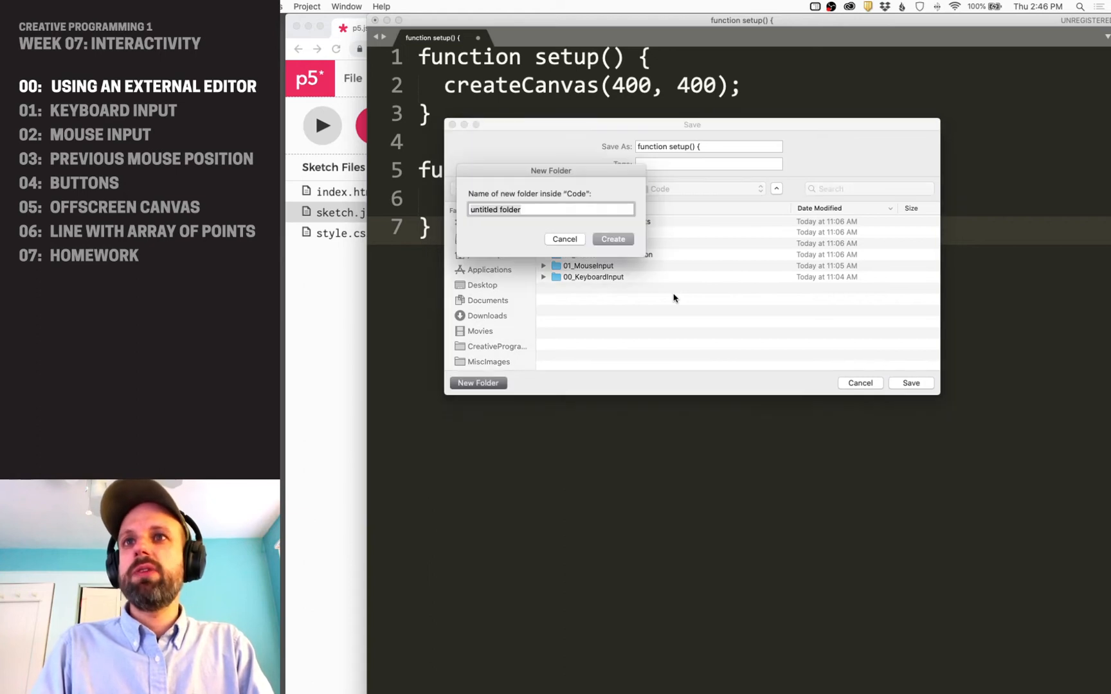
text(Test)
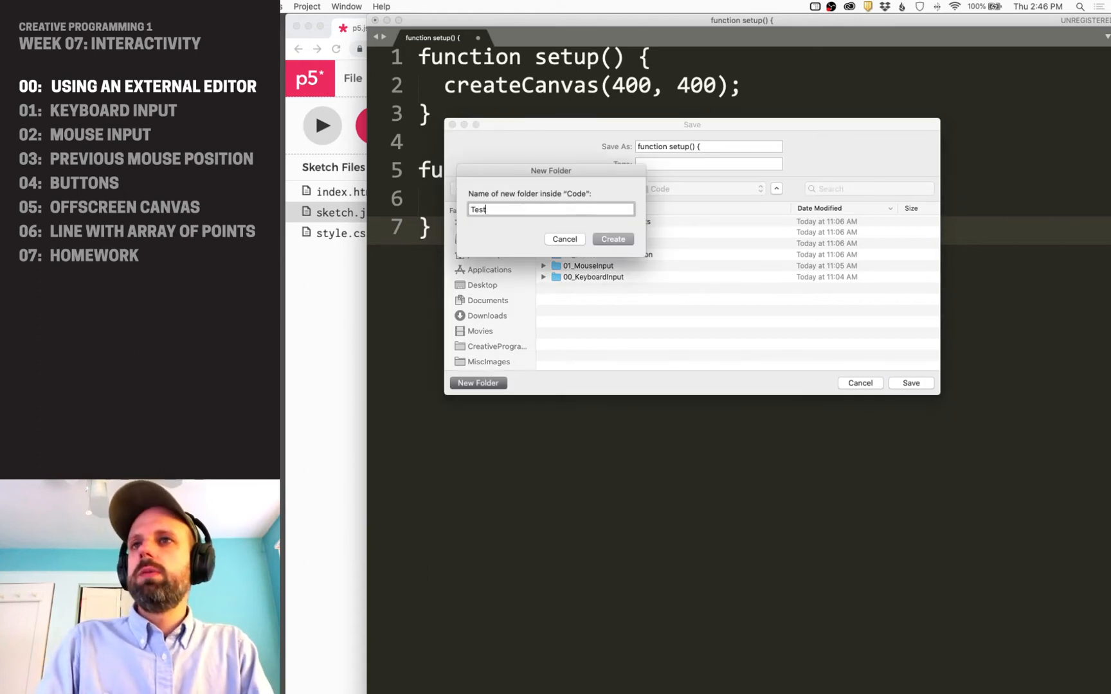
text(Code)
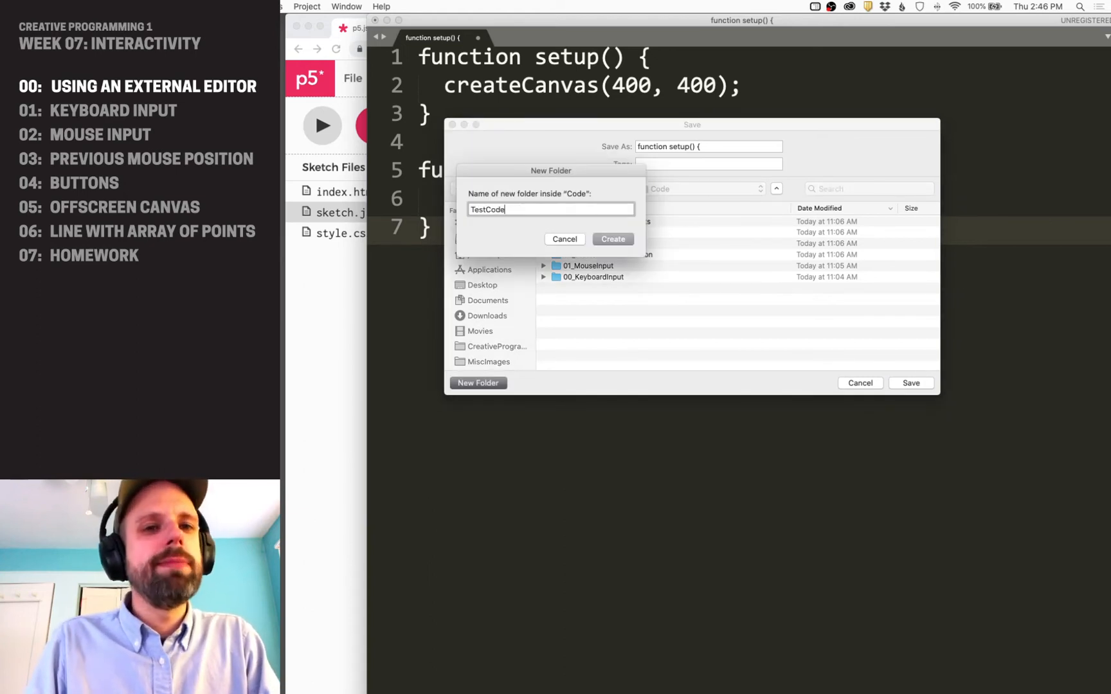
click(612, 239)
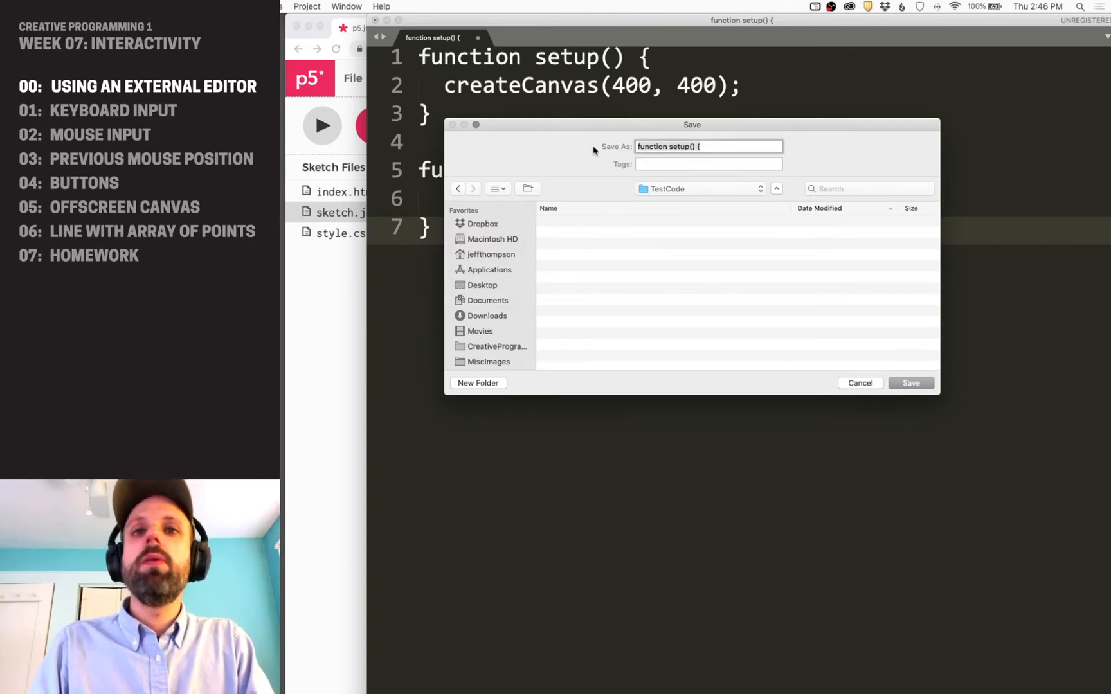
text(sket)
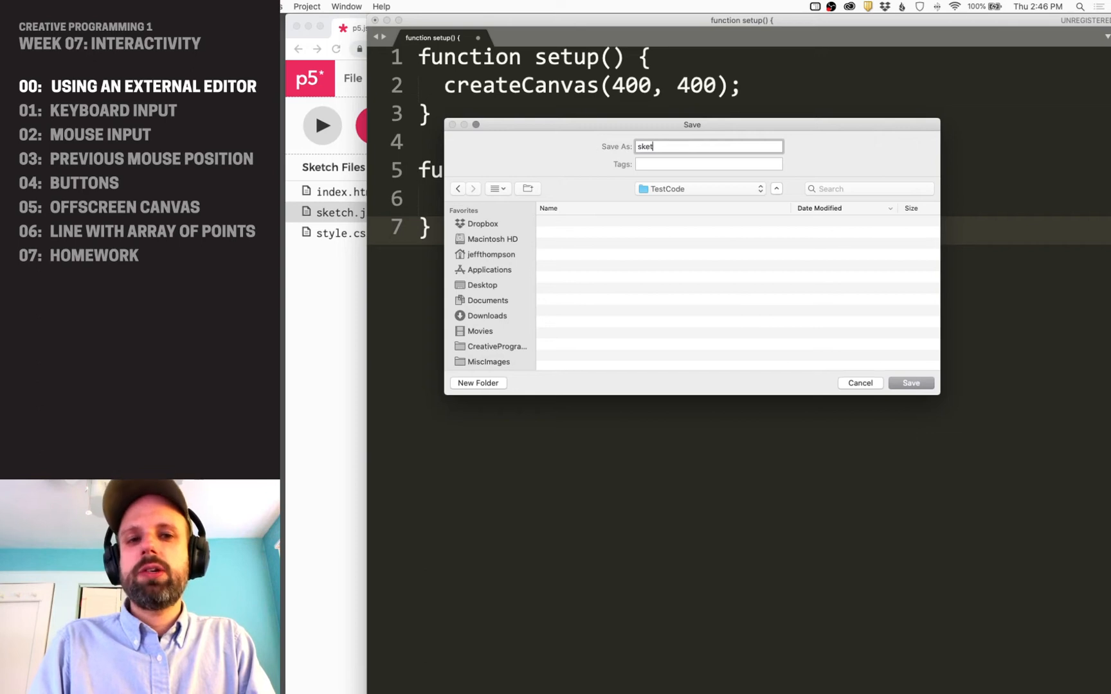
click(910, 383)
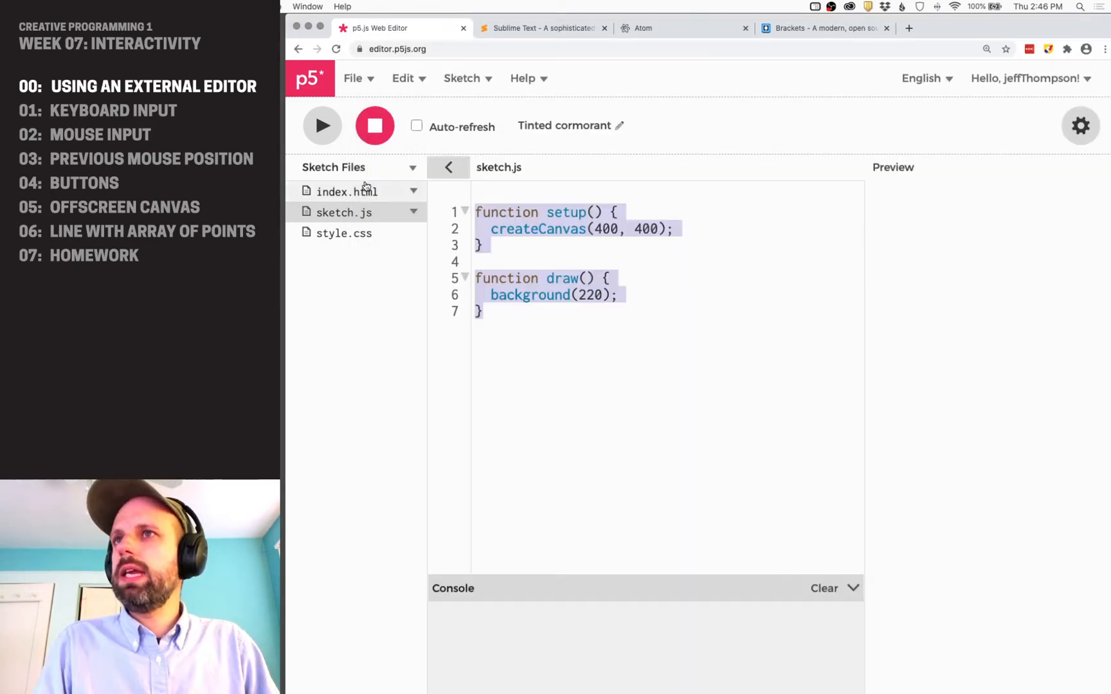
Copy the starter index.html markup into a new Sublime file and save it as index.html.
click(346, 191)
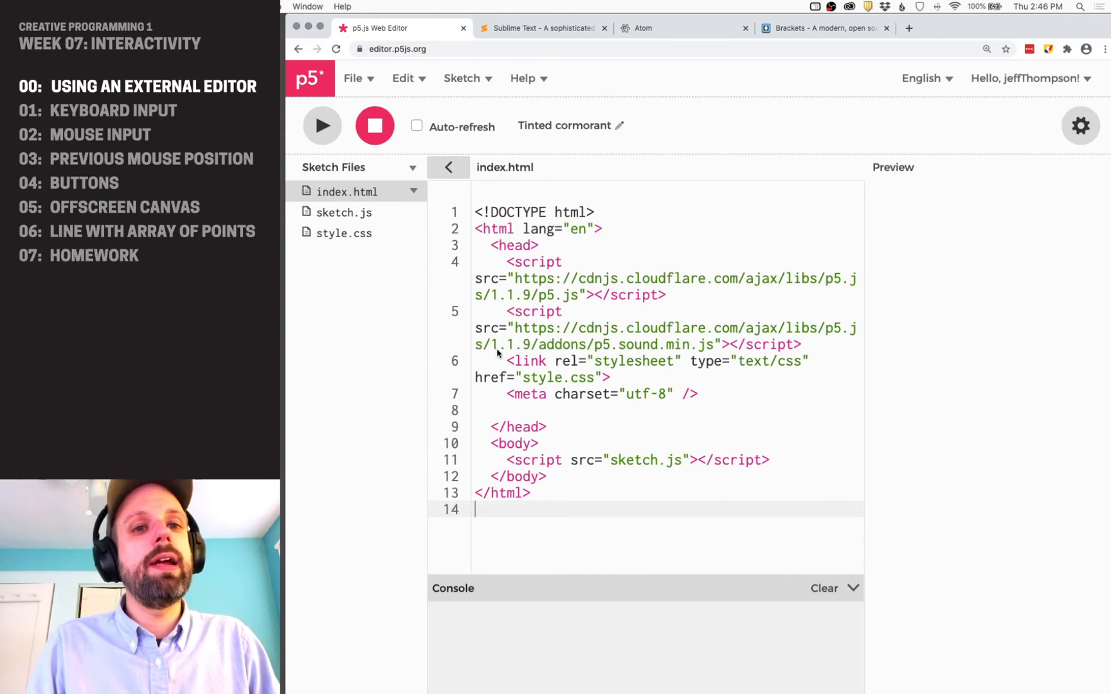
key(cmd+a)
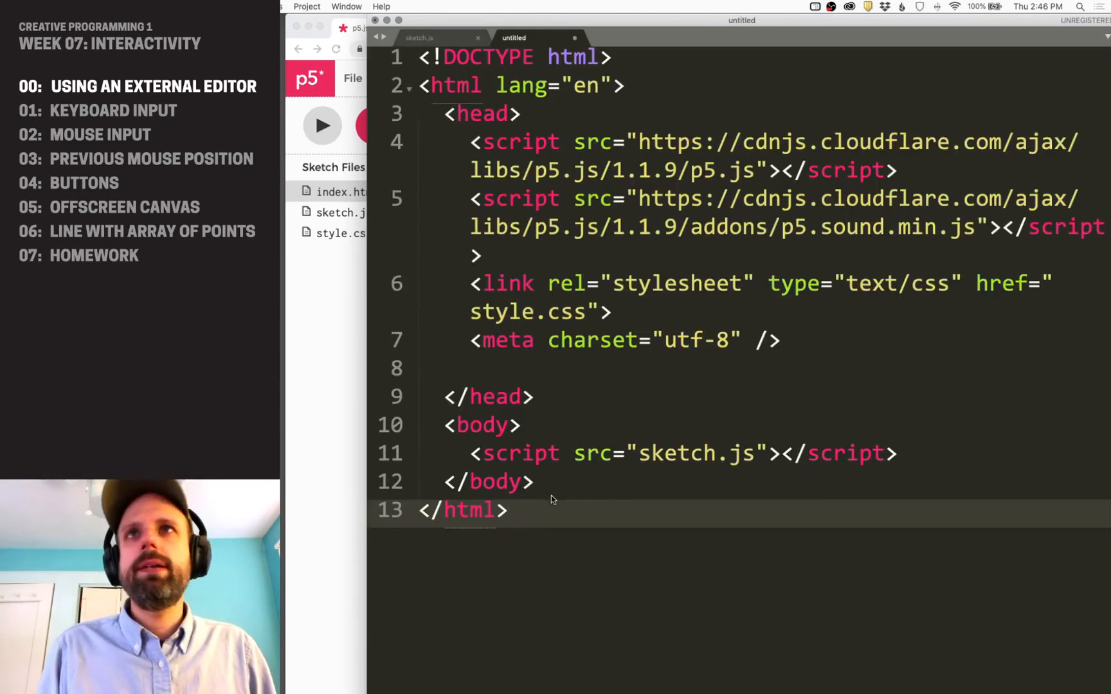
key(cmd+s)
text(index.htm)
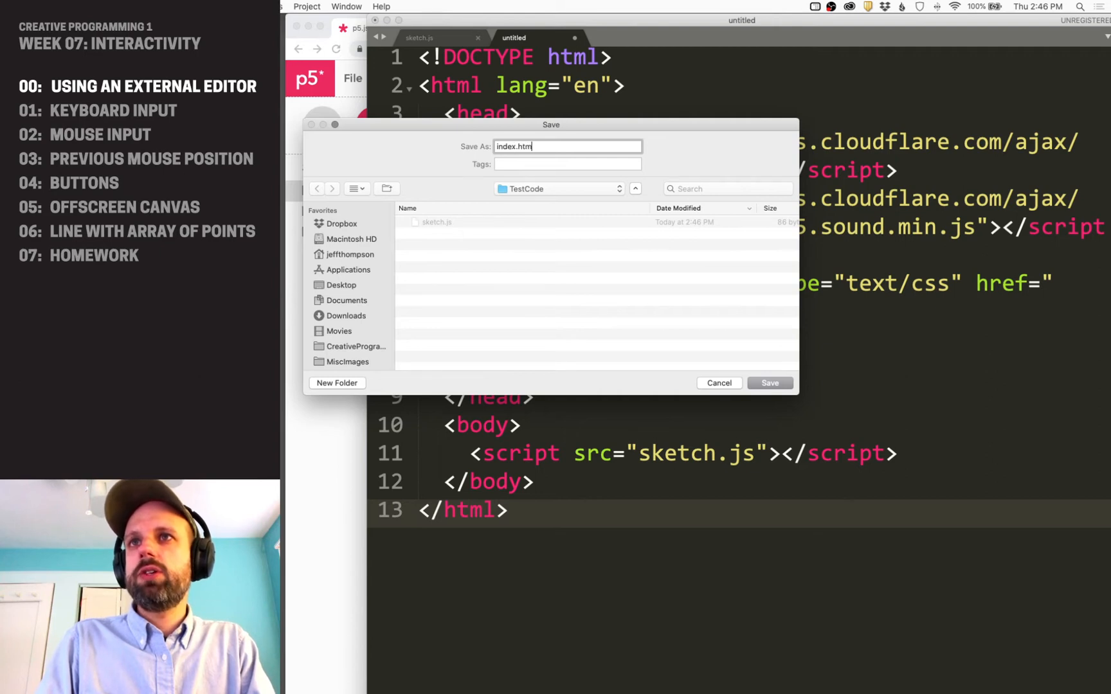
click(769, 382)
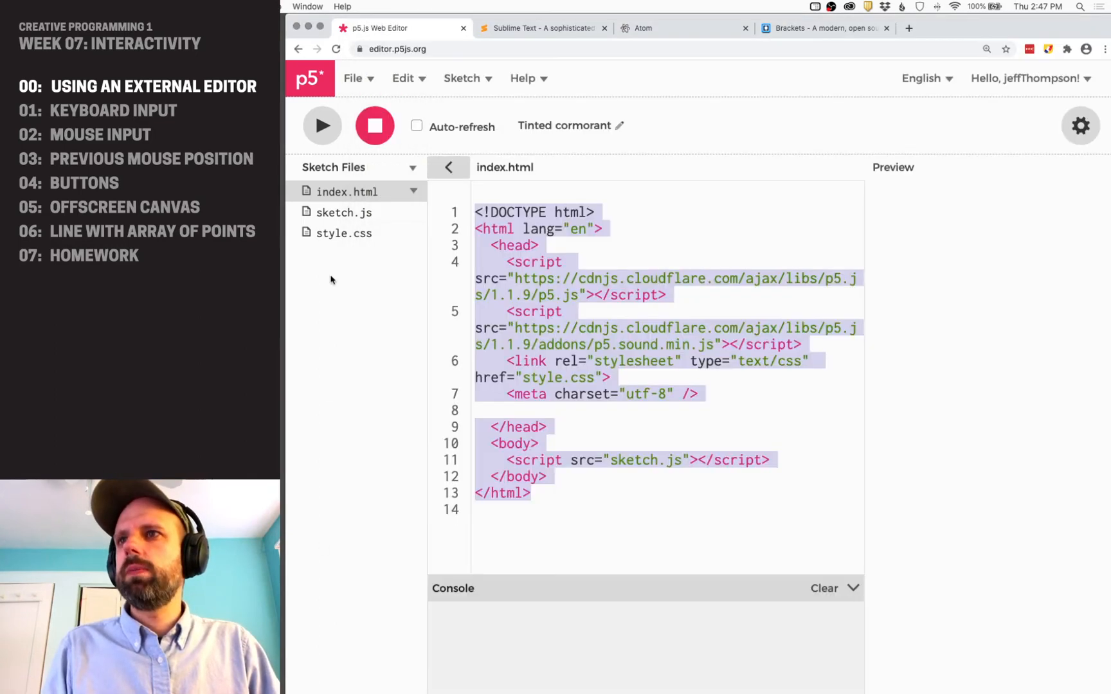
Copy the style.css rules into a new Sublime file and save it as style.css.
click(343, 233)
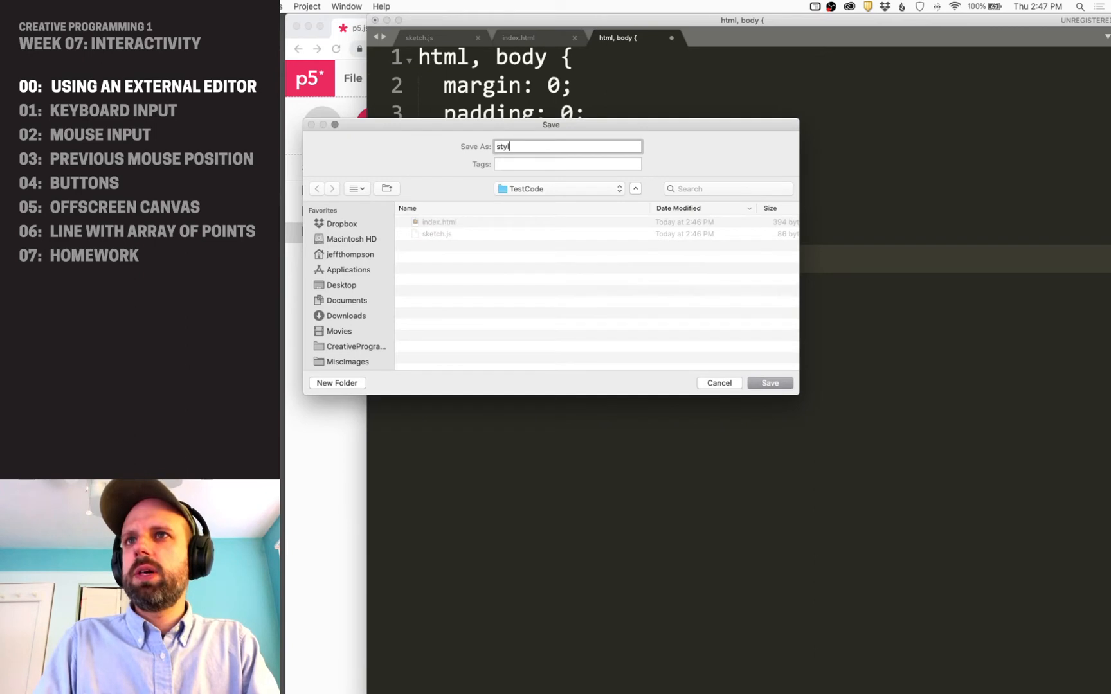
click(770, 382)
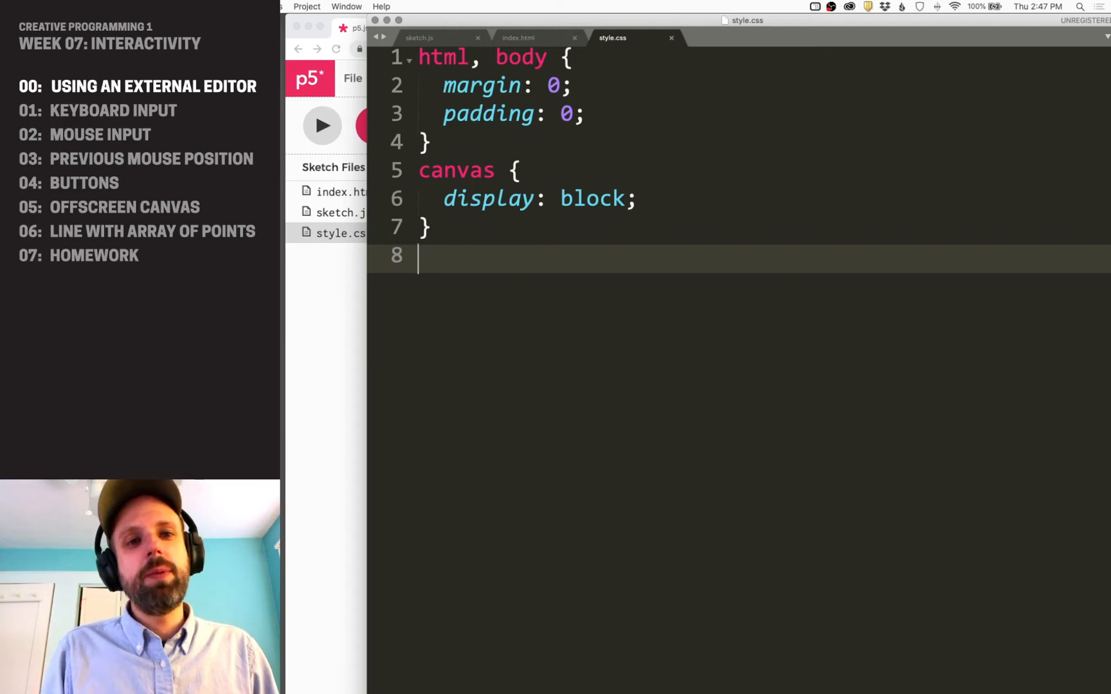
click(518, 37)
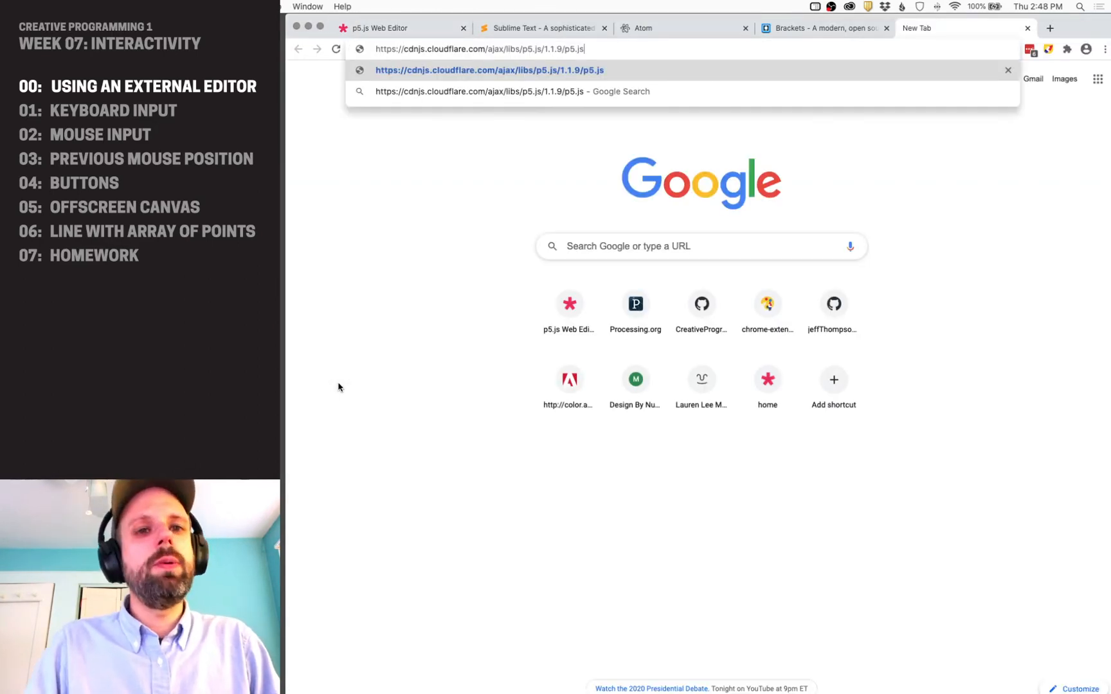
Load the p5.js library source and save the page as p5.js into TestCode.
key(Enter)
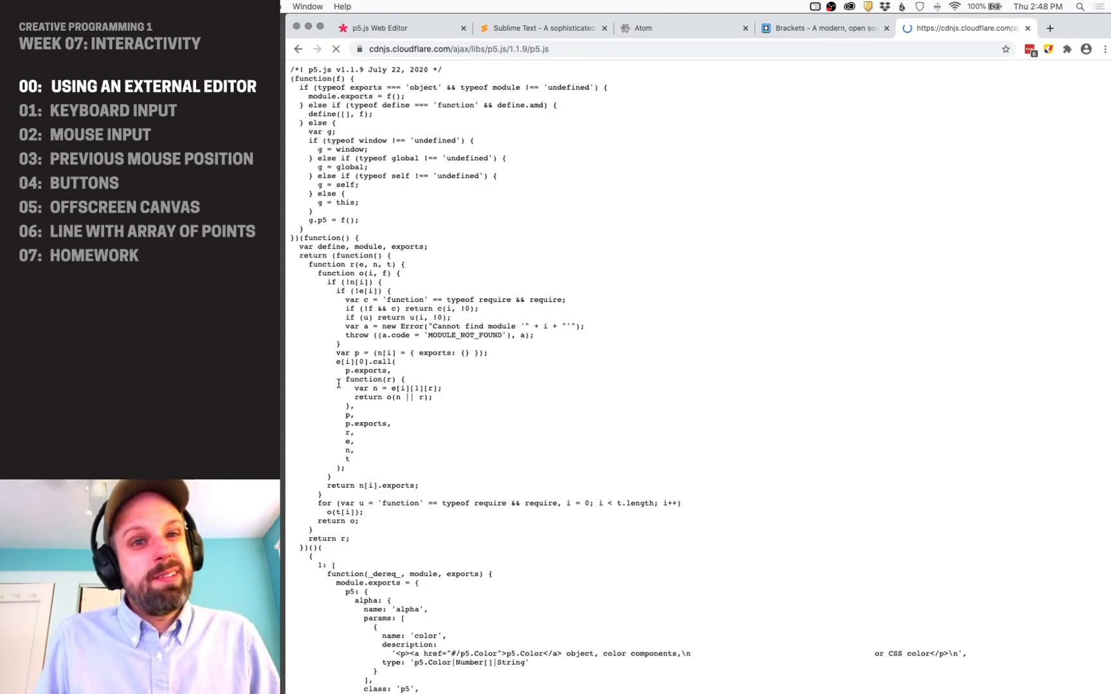
scroll(down, 3)
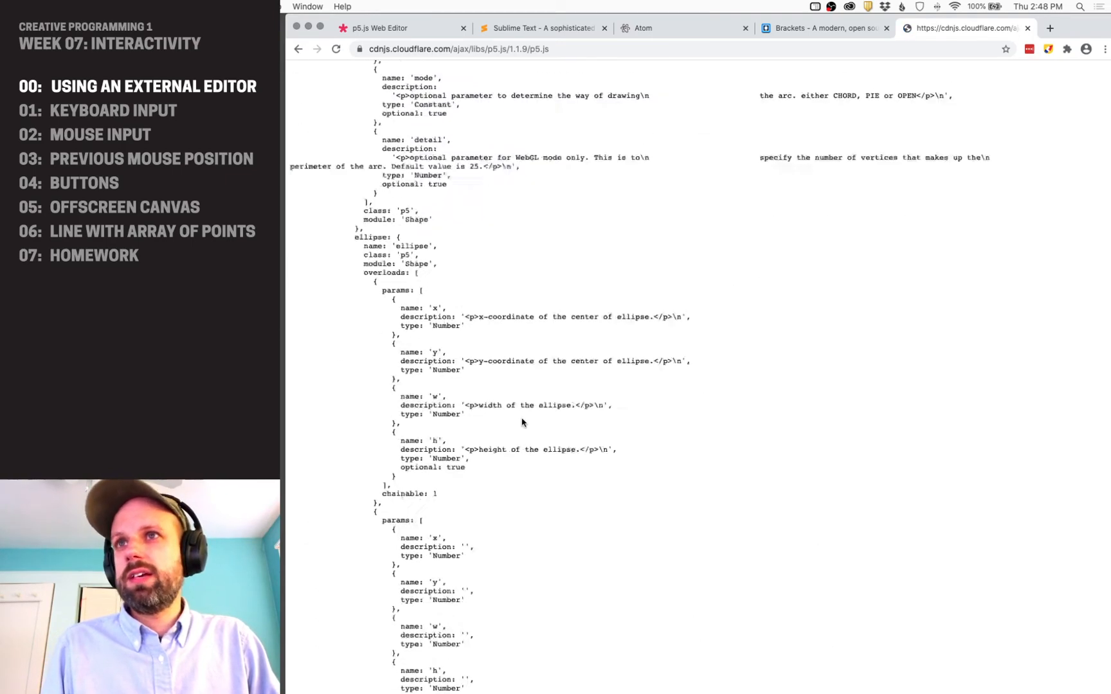
scroll(down, 3)
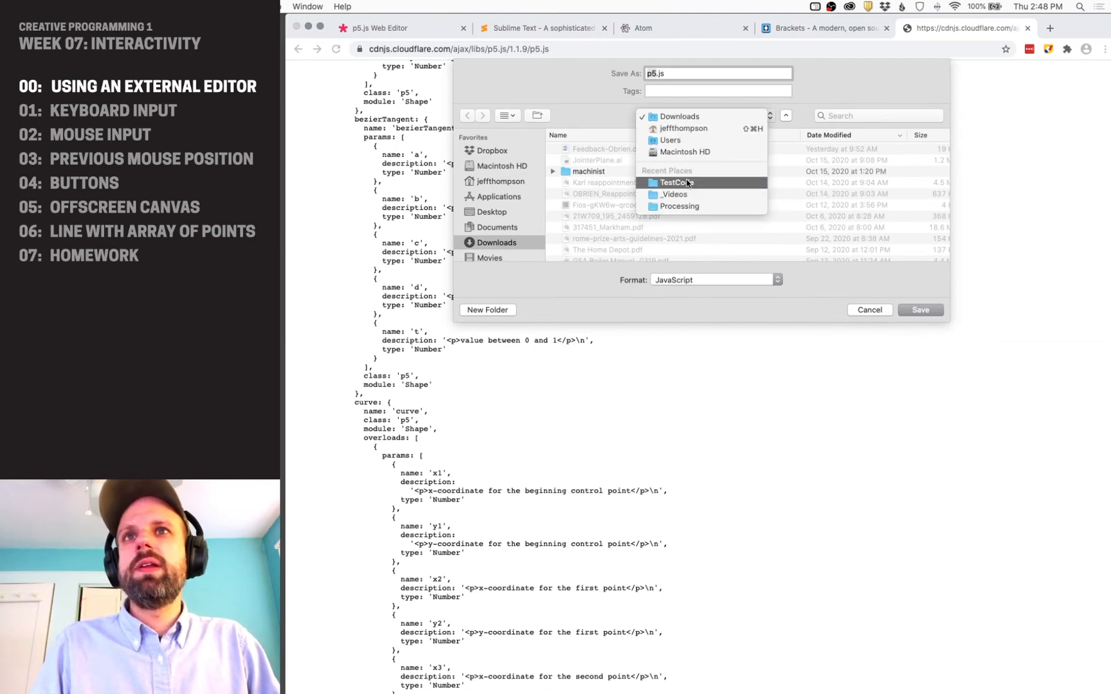
click(676, 182)
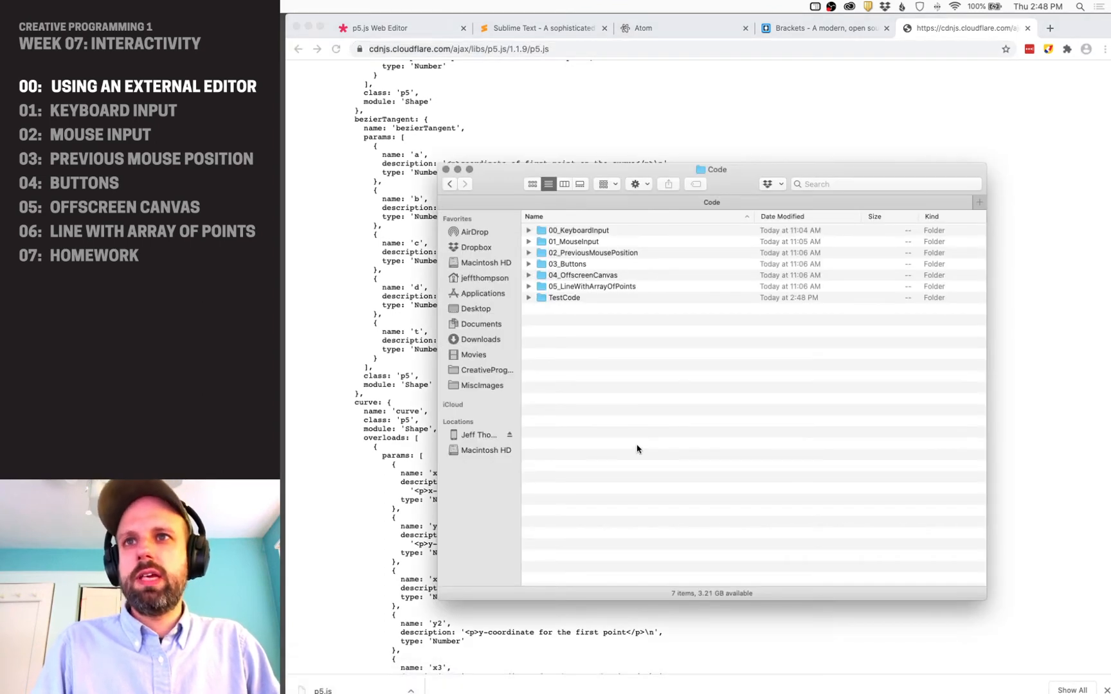
Open TestCode in Finder and select index.html, p5.js and the other project files.
double_click(564, 298)
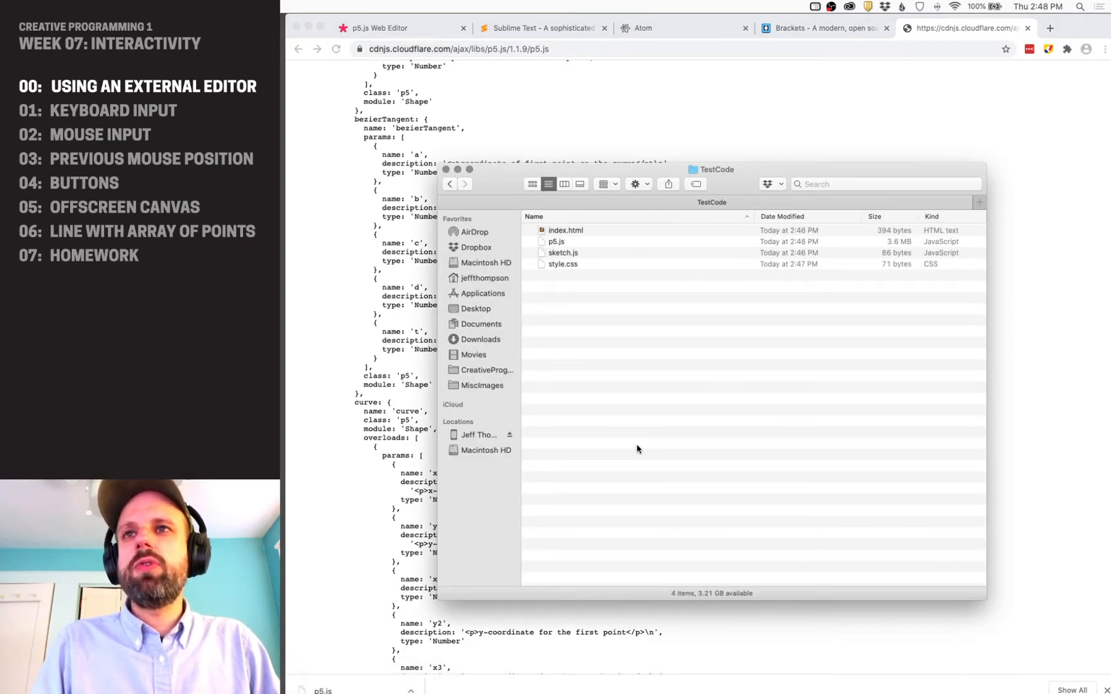
click(565, 229)
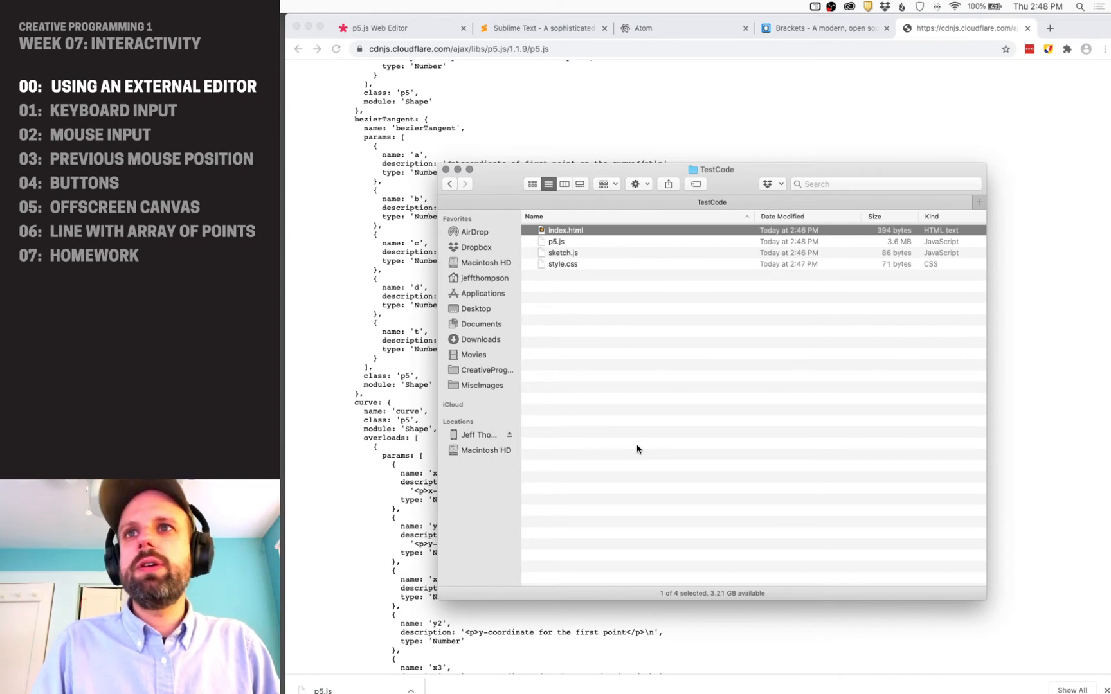
click(557, 242)
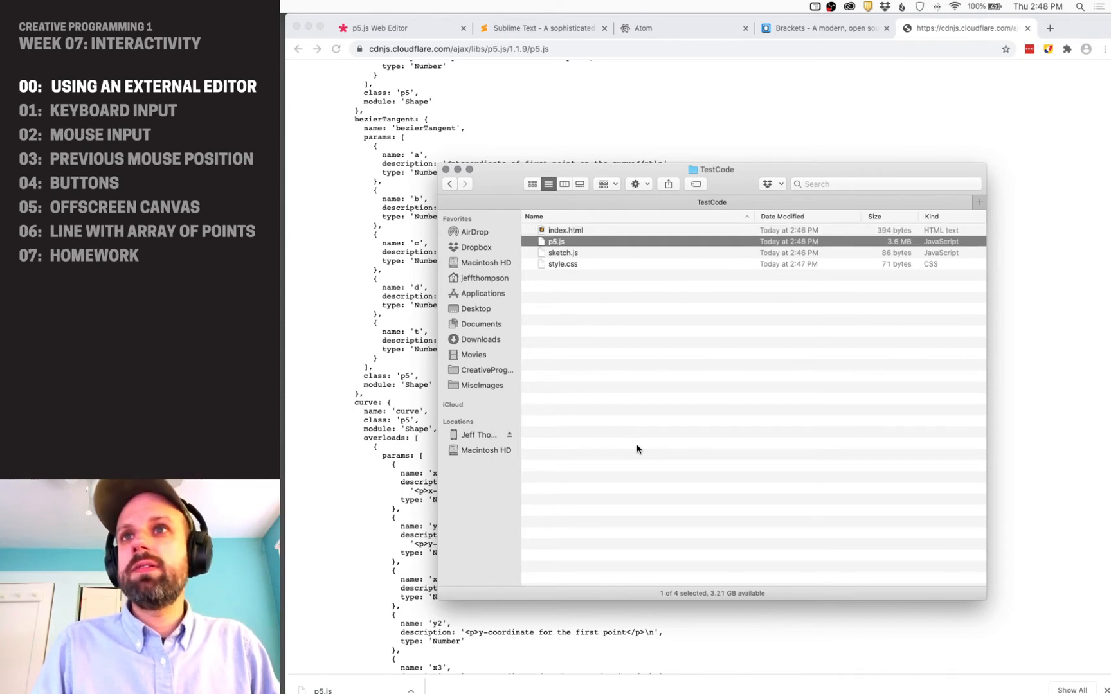
click(563, 264)
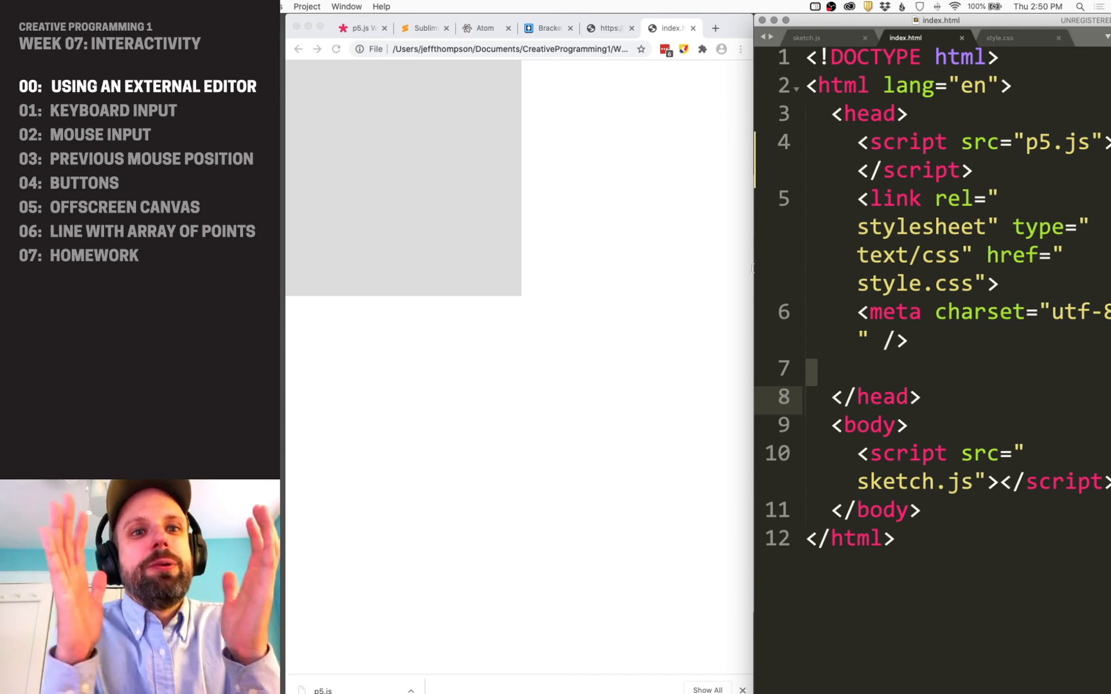
Review index.html and style.css, then set background 150,150,0 and createCanvas 600, 600 in sketch.js.
click(961, 199)
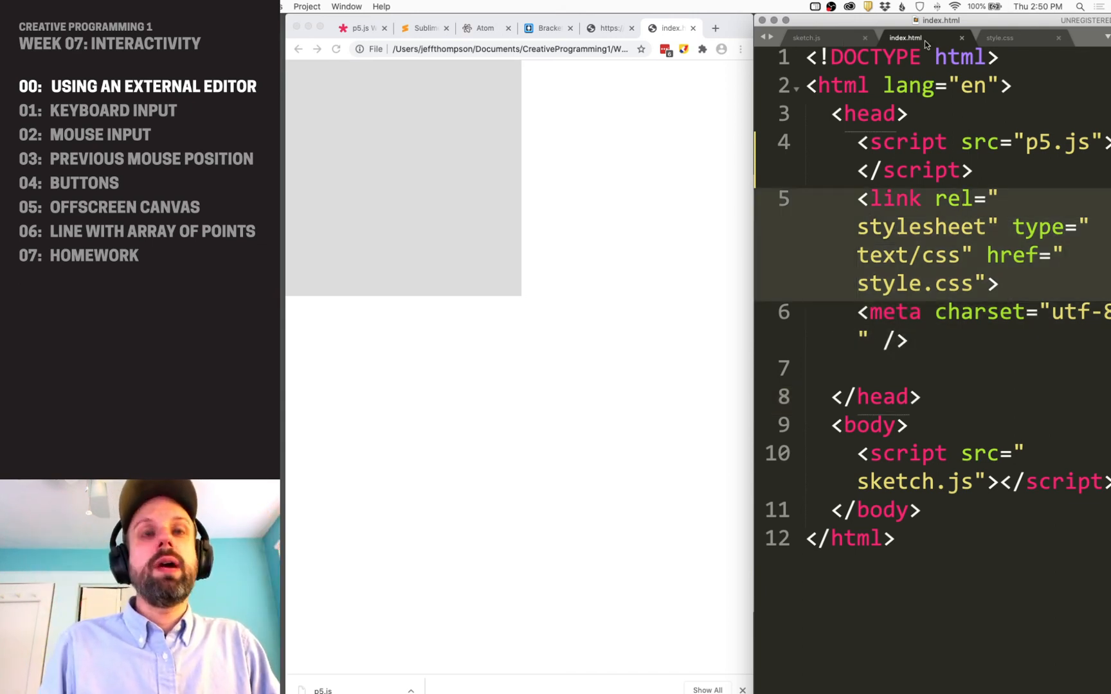
click(900, 37)
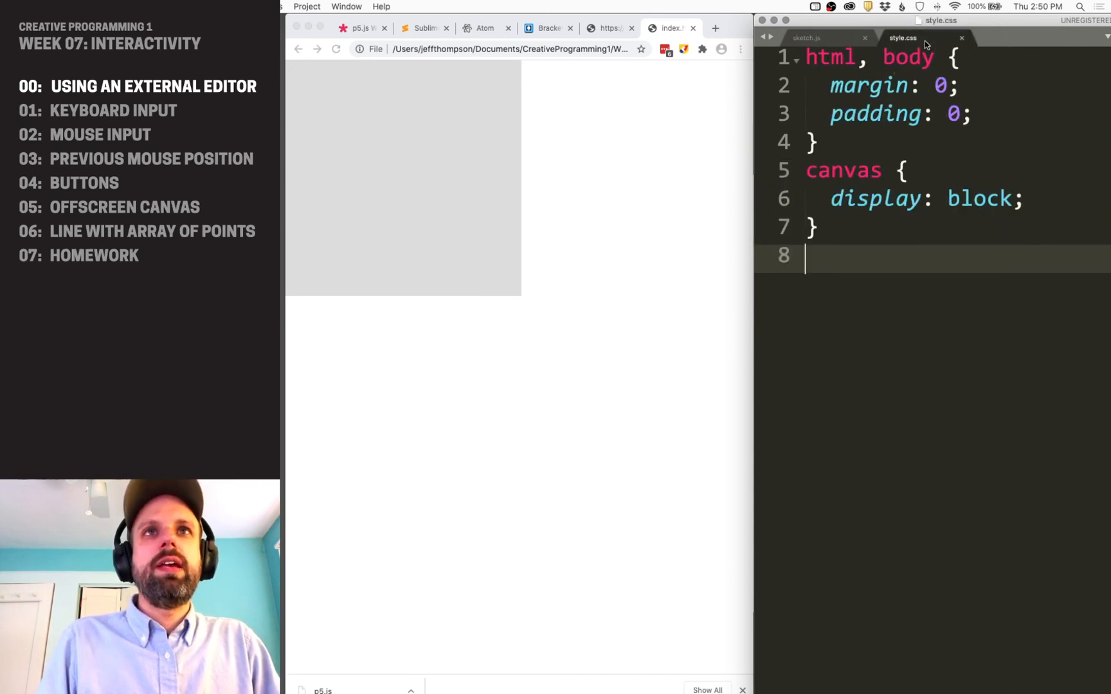
click(806, 37)
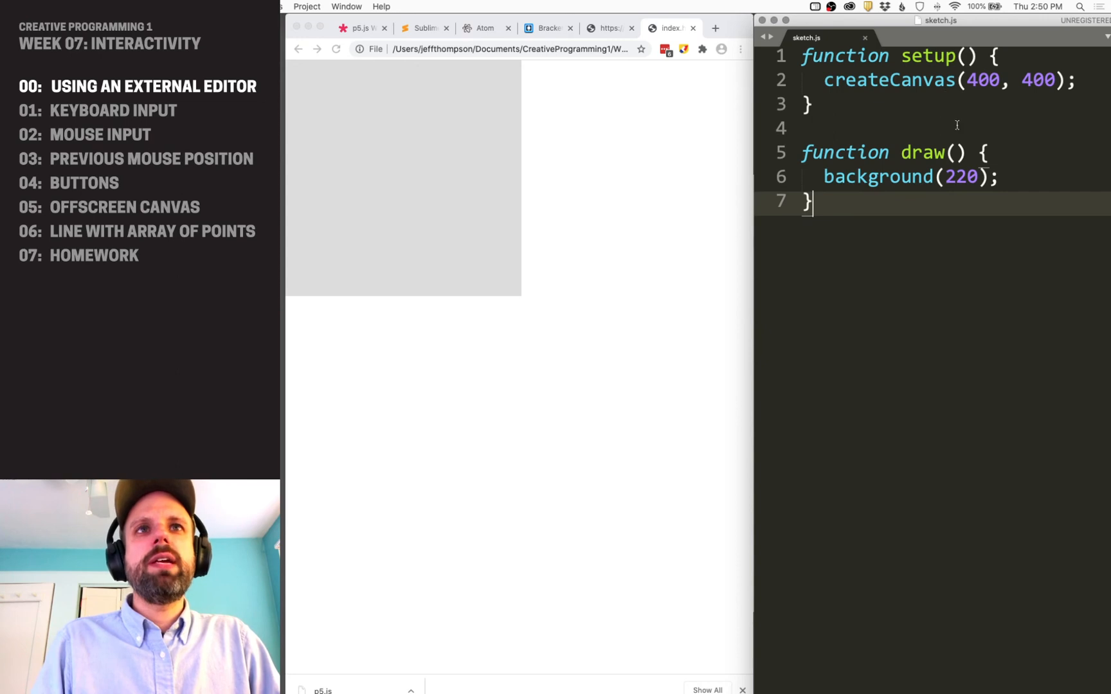
text(150,150,)
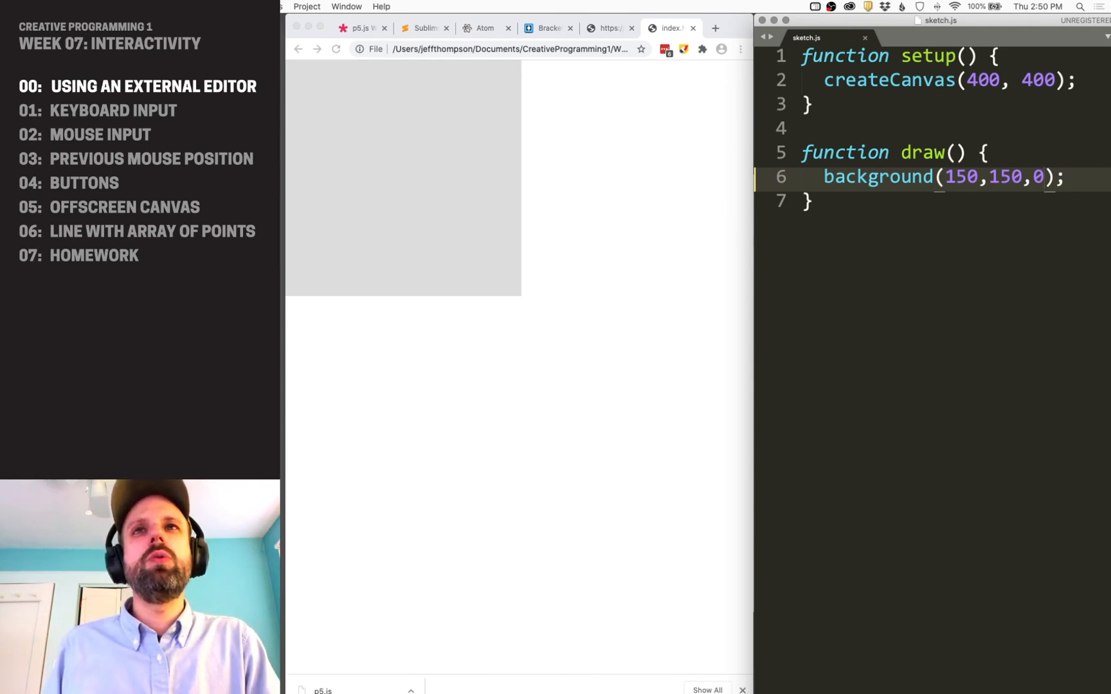
mouse_move(574, 279)
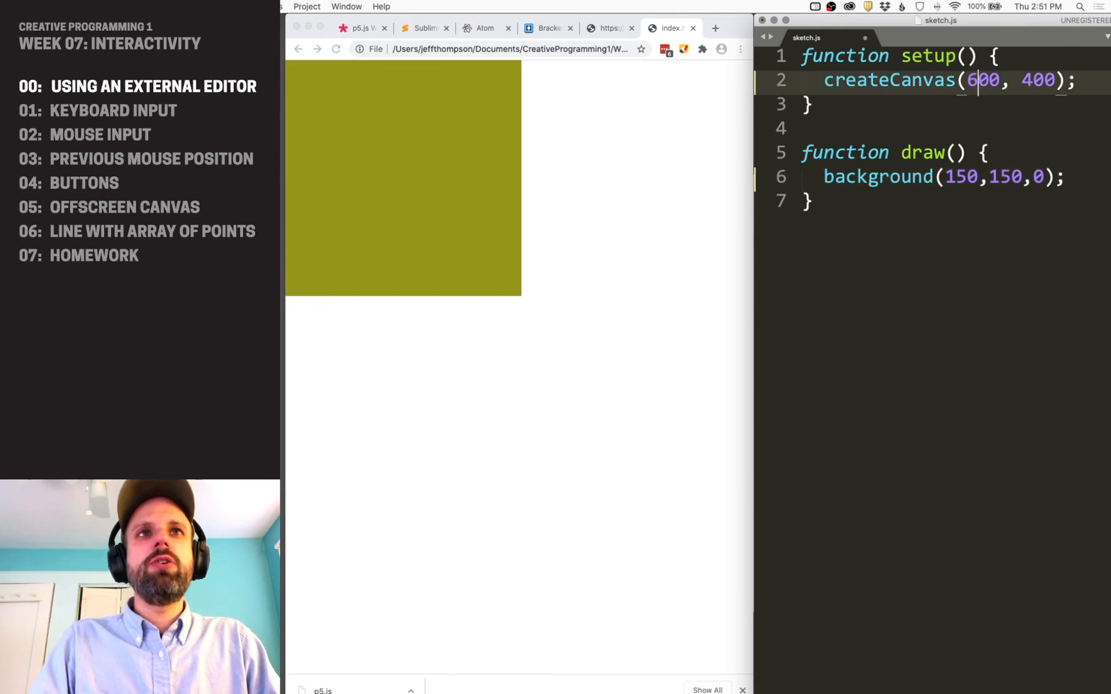
text(600)
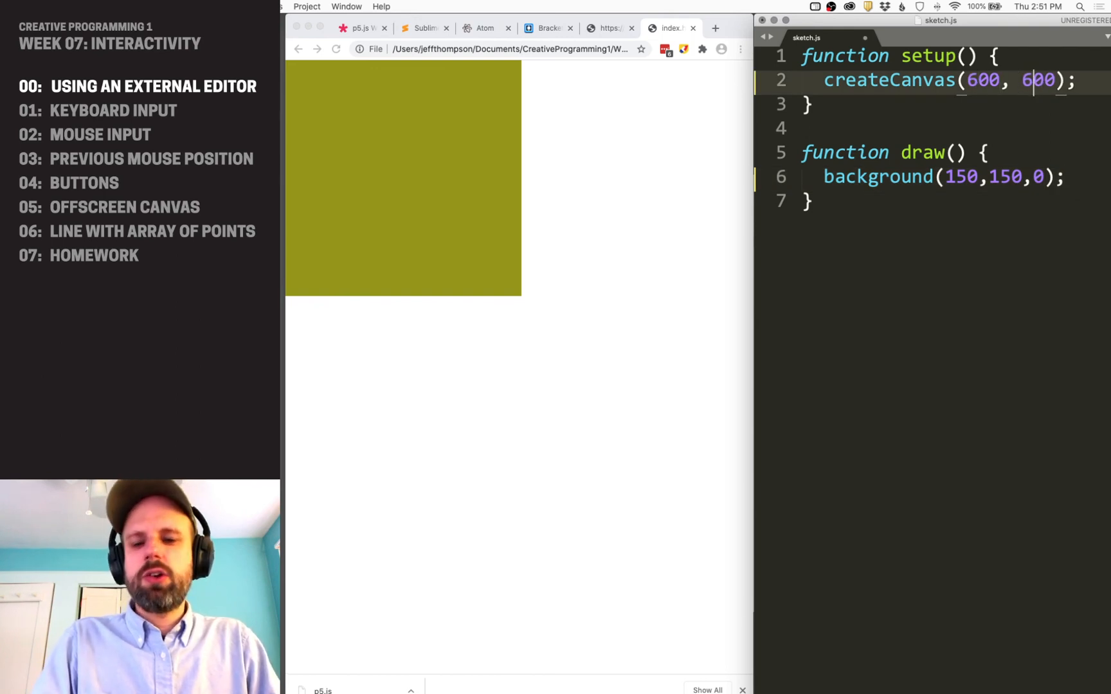